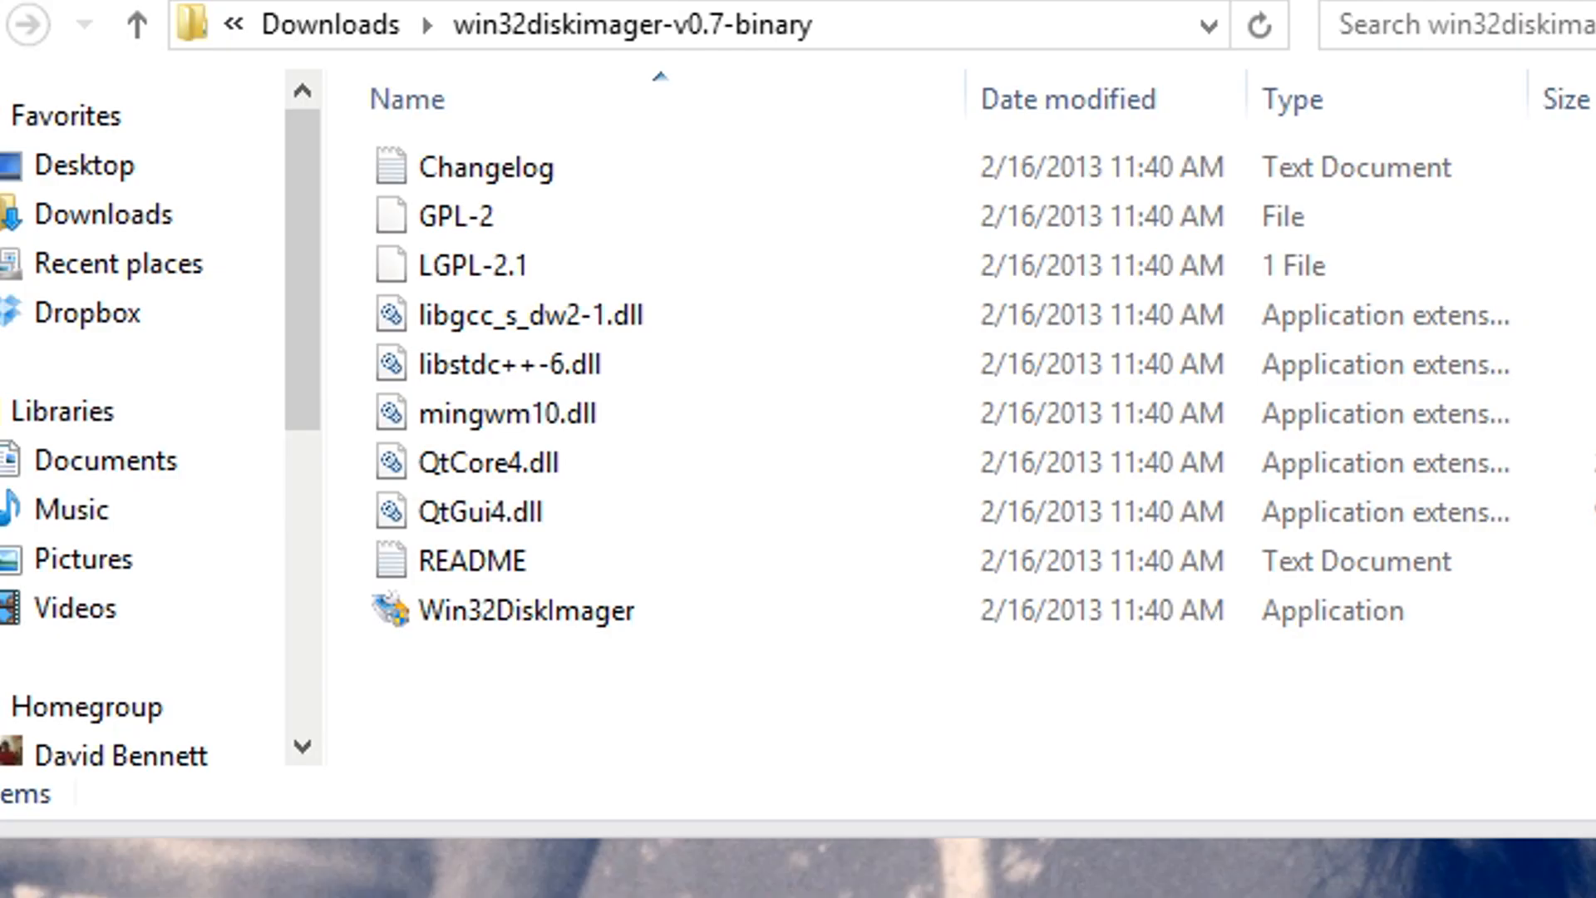
Select the Win32DiskImager application in the win32diskimager-v0.7-binary folder.
left_click(527, 610)
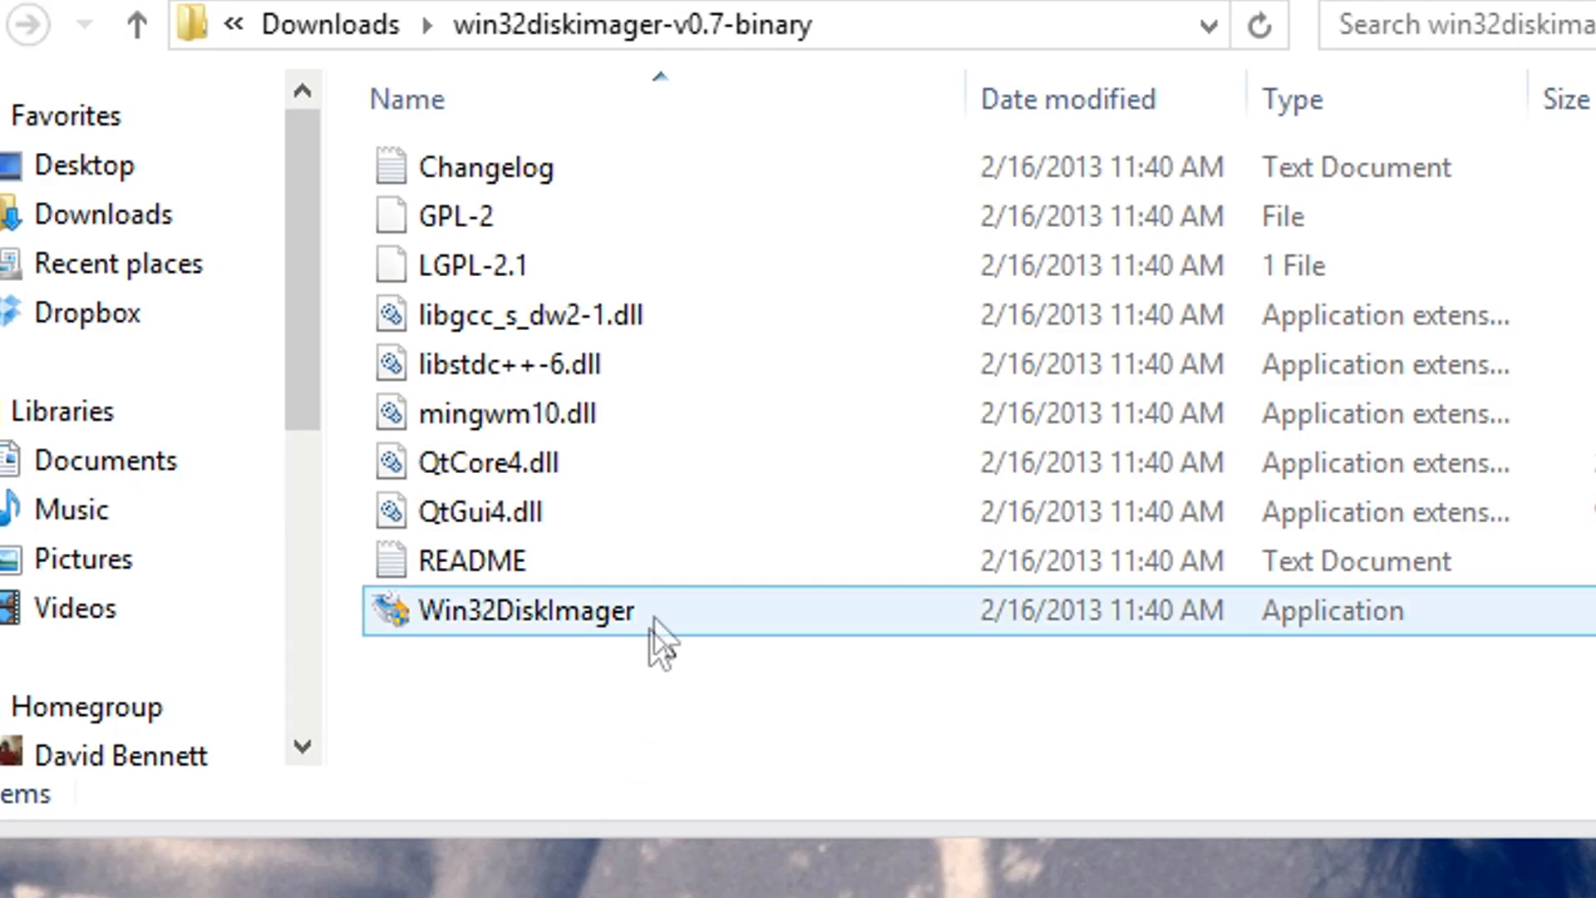
Run Win32DiskImager and load 2013-02-09-wheezy-raspbian.img as the image file.
double_click(525, 612)
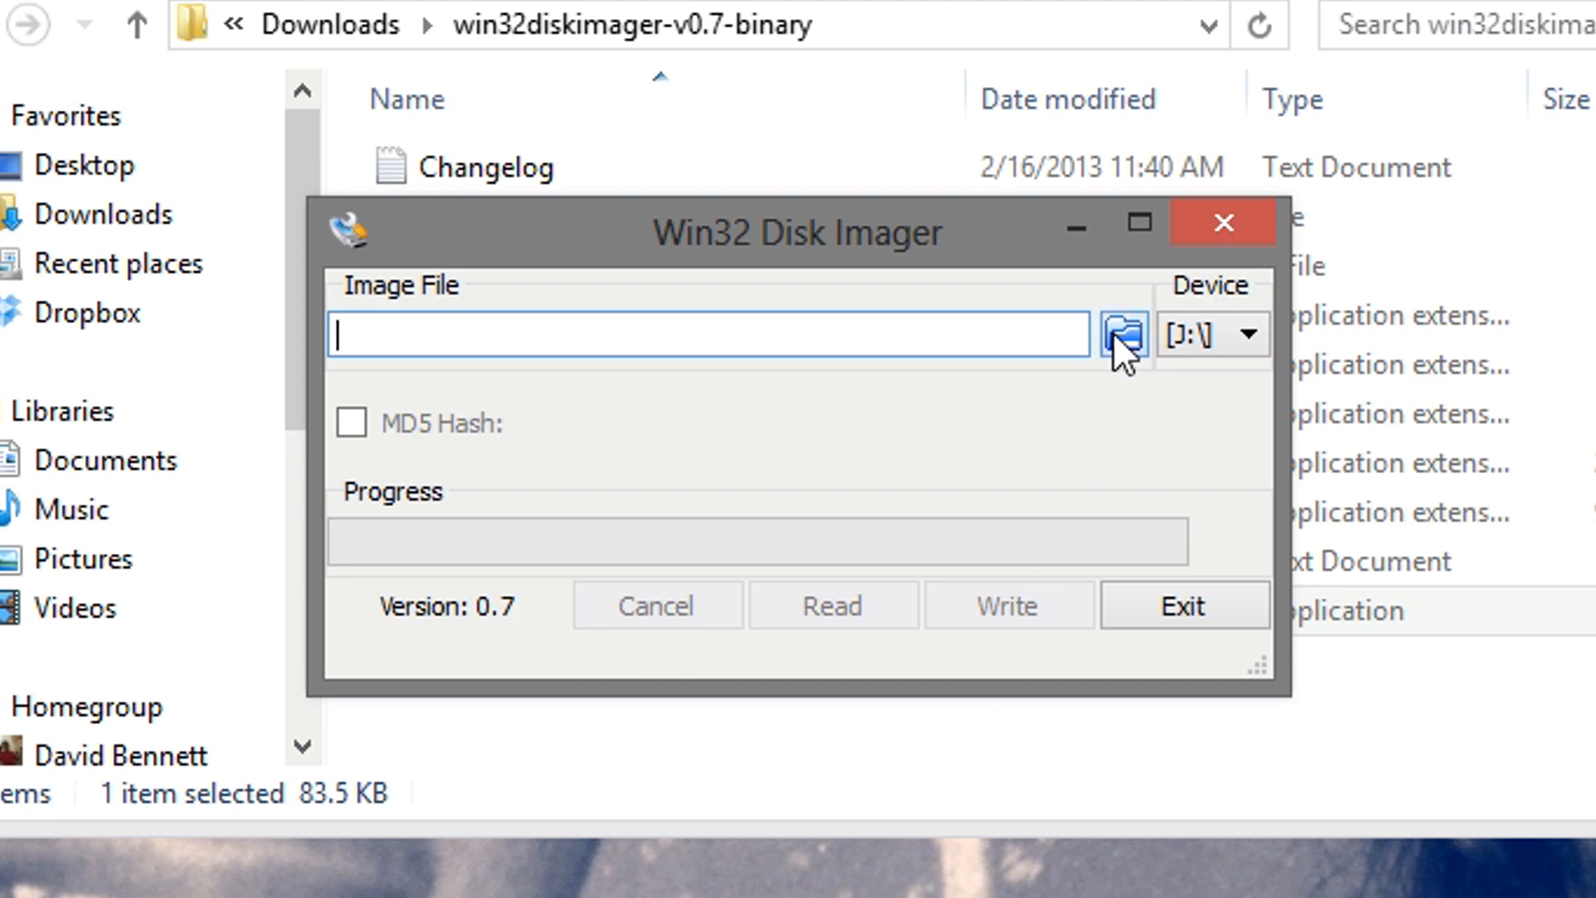
left_click(1124, 336)
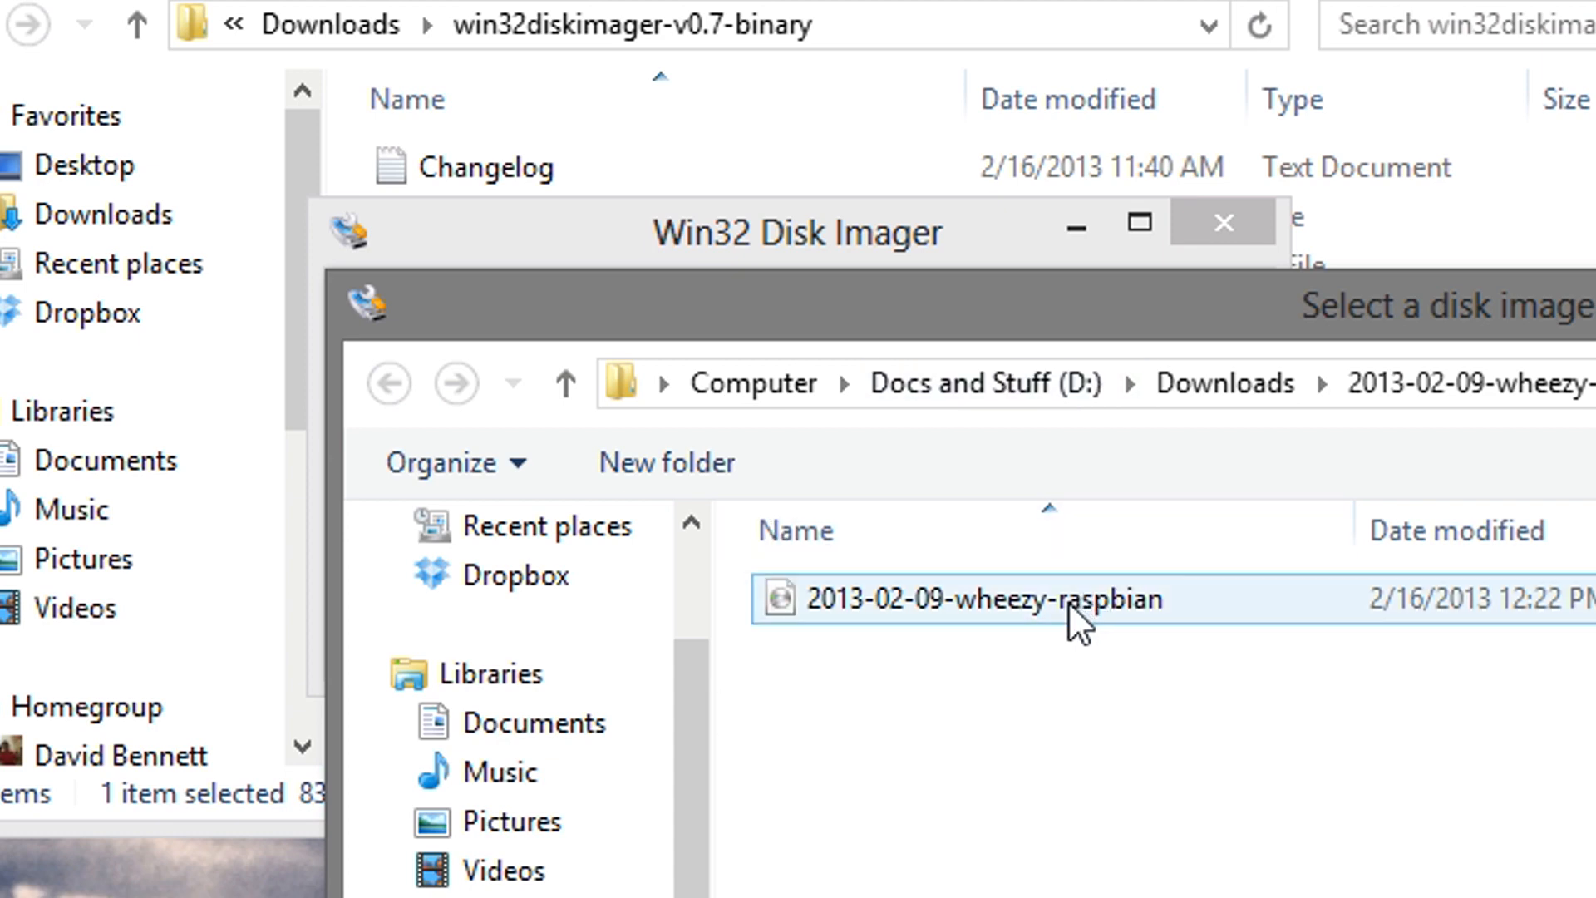
double_click(974, 598)
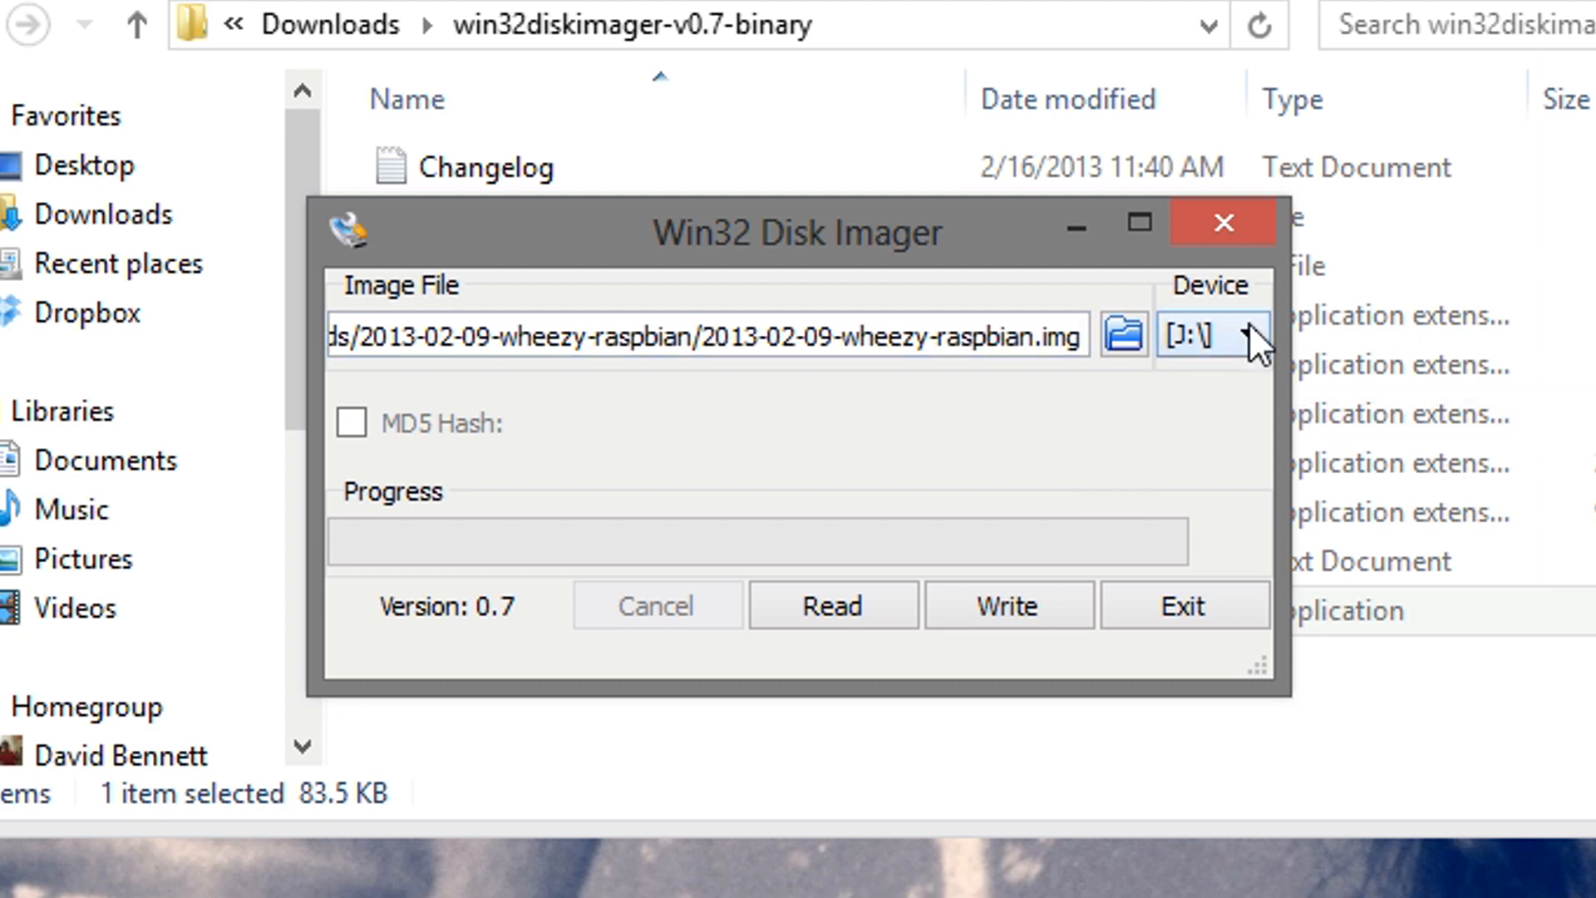
Confirm device J:\ is targeted and begin the Write, reaching the overwrite warning.
left_click(1251, 336)
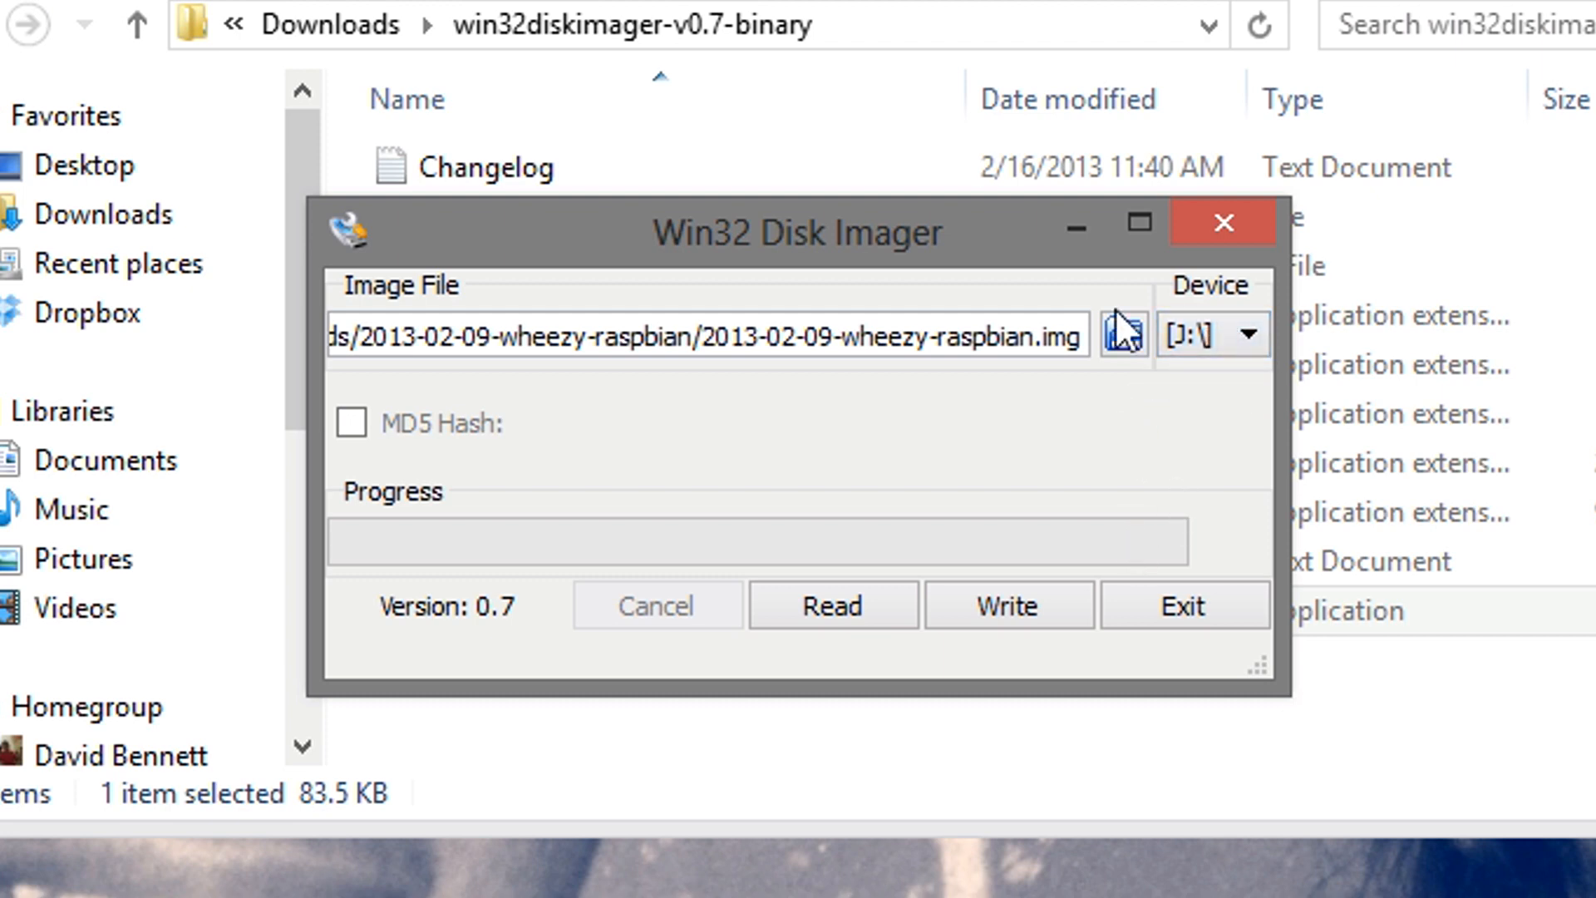
left_click(1008, 605)
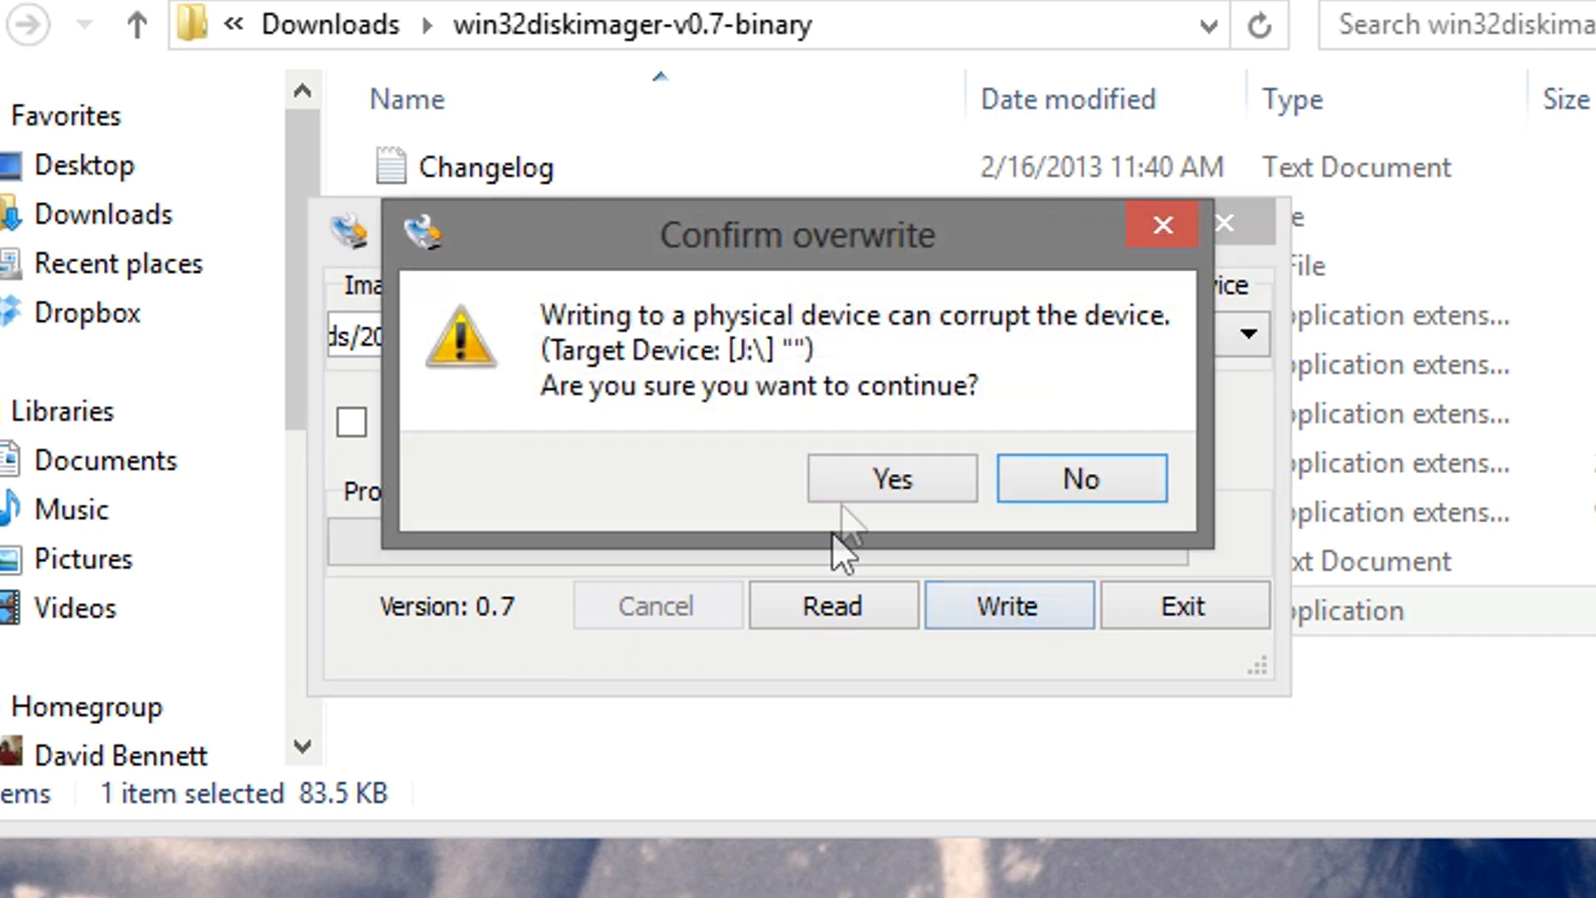